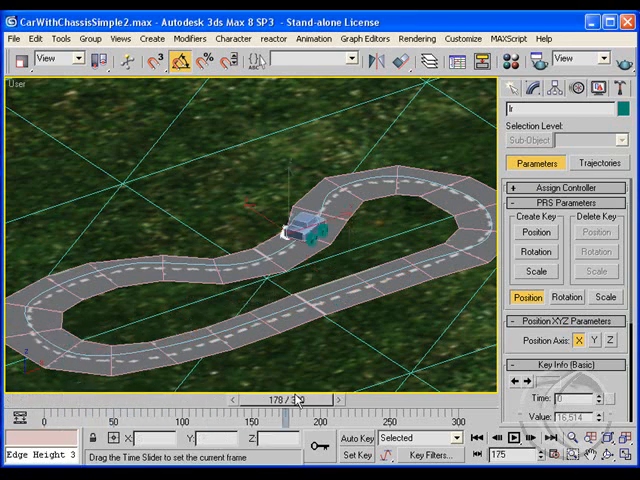
# Step: Scrub the time slider back and forth to follow the car around the track
pyautogui.moveTo(300, 398); pyautogui.dragTo(200, 398)
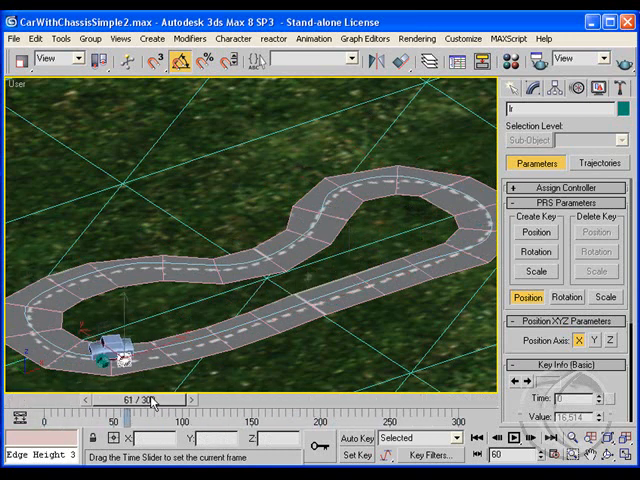
pyautogui.moveTo(155, 400); pyautogui.dragTo(232, 400)
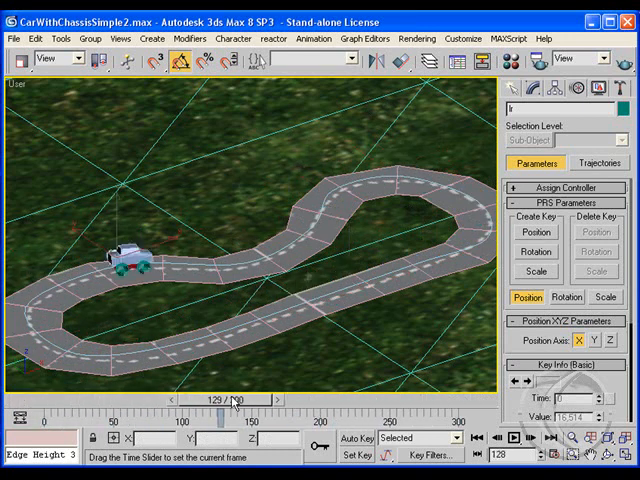
pyautogui.moveTo(232, 399); pyautogui.dragTo(180, 399)
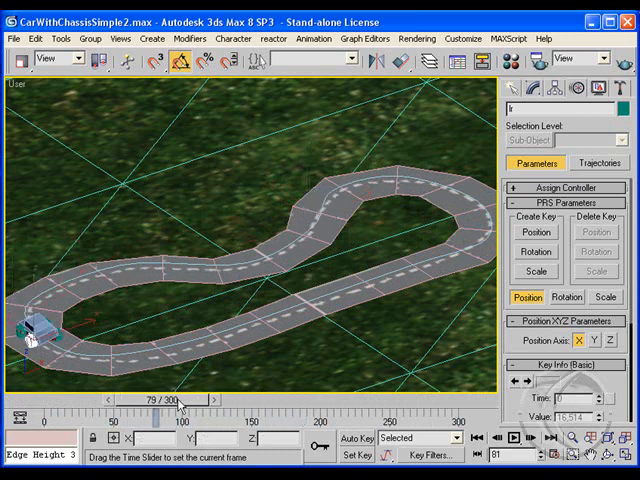
pyautogui.moveTo(180, 400); pyautogui.dragTo(150, 400)
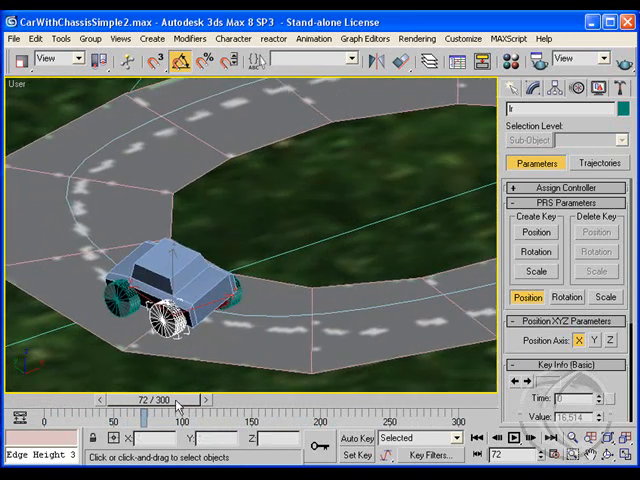
pyautogui.moveTo(180, 403); pyautogui.dragTo(160, 403)
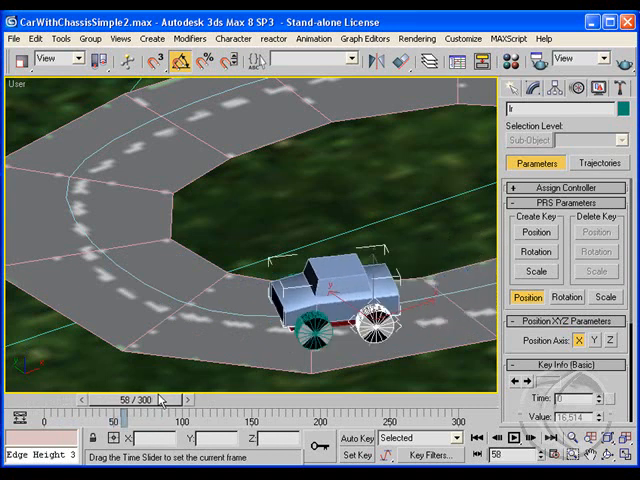
pyautogui.moveTo(160, 398); pyautogui.dragTo(192, 398)
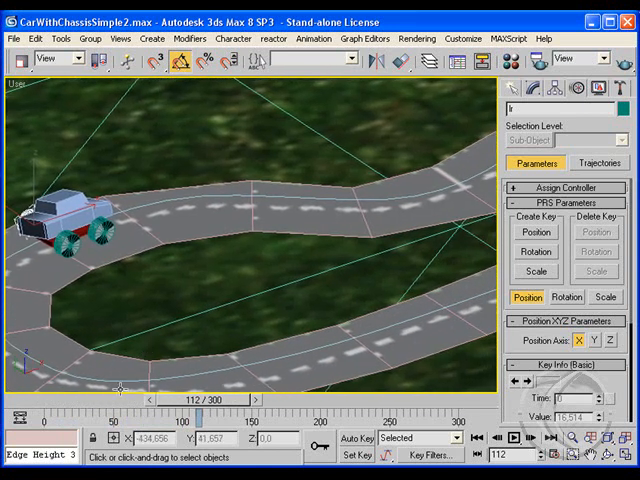
pyautogui.moveTo(210, 399); pyautogui.dragTo(240, 399)
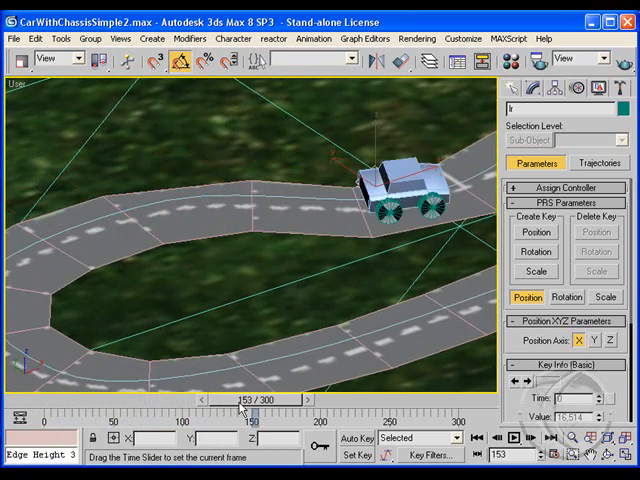
pyautogui.moveTo(258, 399); pyautogui.dragTo(170, 399)
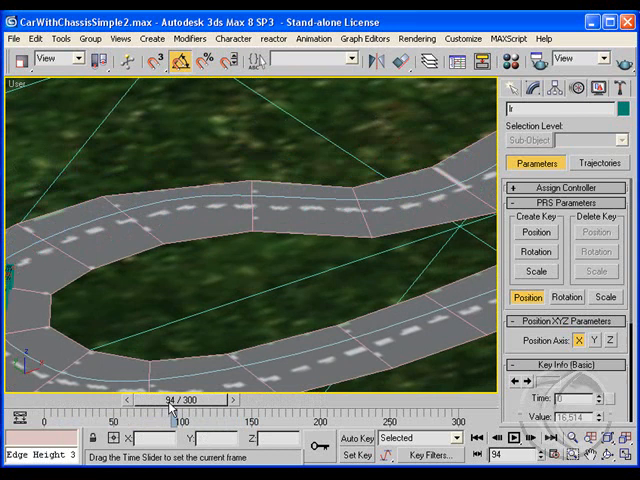
pyautogui.moveTo(170, 407); pyautogui.dragTo(145, 407)
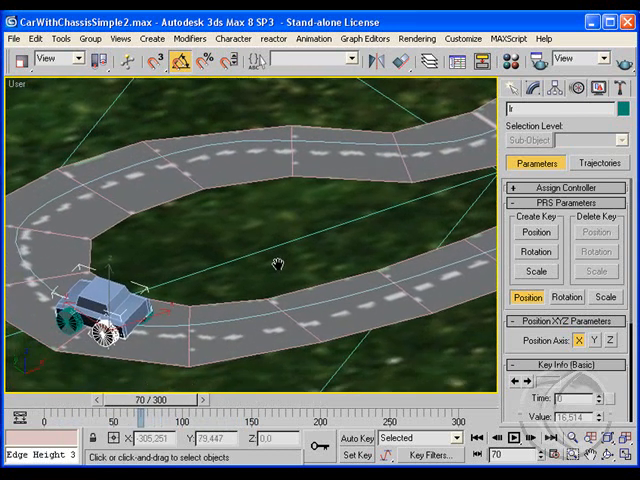
pyautogui.moveTo(180, 399); pyautogui.dragTo(148, 399)
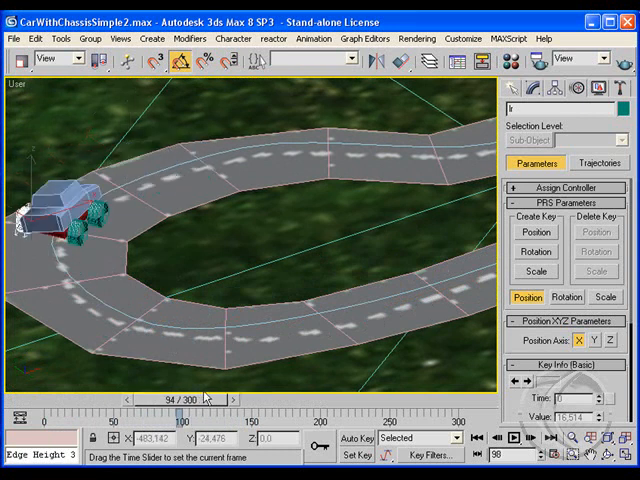
pyautogui.moveTo(180, 408); pyautogui.dragTo(110, 408)
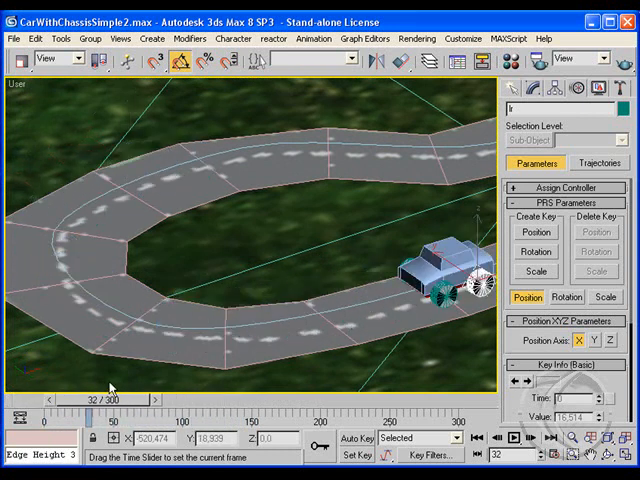
pyautogui.moveTo(110, 406); pyautogui.dragTo(190, 406)
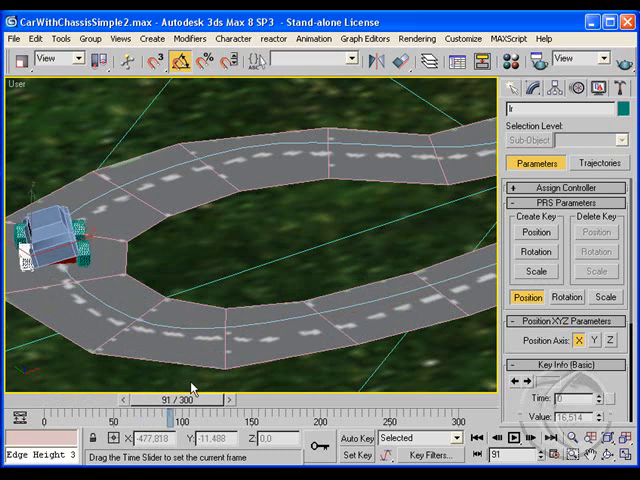
pyautogui.moveTo(200, 388); pyautogui.dragTo(130, 388)
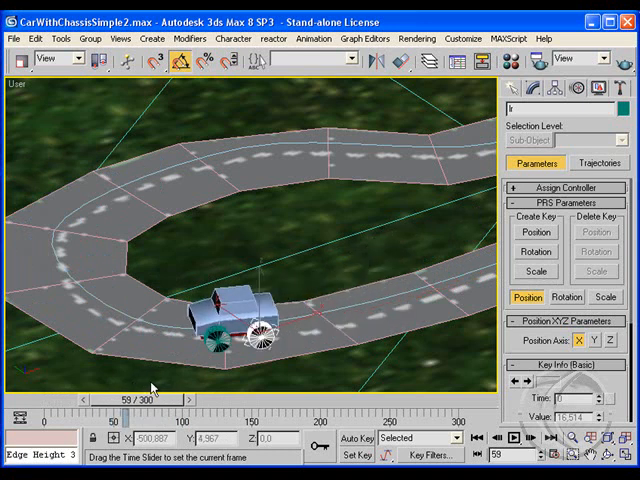
pyautogui.moveTo(120, 388); pyautogui.dragTo(160, 388)
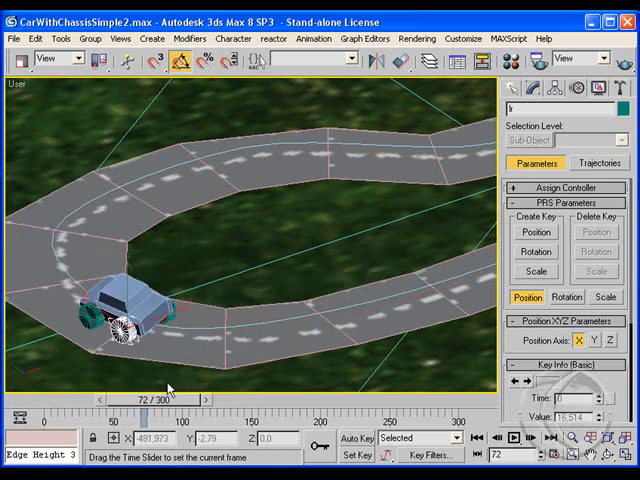
pyautogui.moveTo(175, 390); pyautogui.dragTo(140, 390)
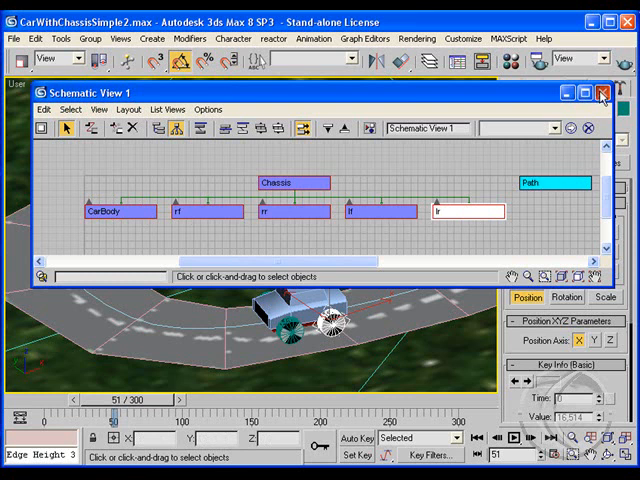
# Step: Close the hierarchy overview, select CarBody from the right-click menu, and scrub to frame 50
pyautogui.click(604, 92)
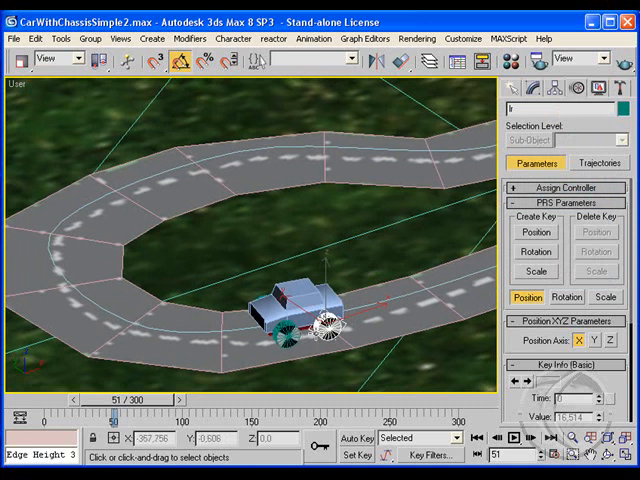
pyautogui.rightClick(300, 305)
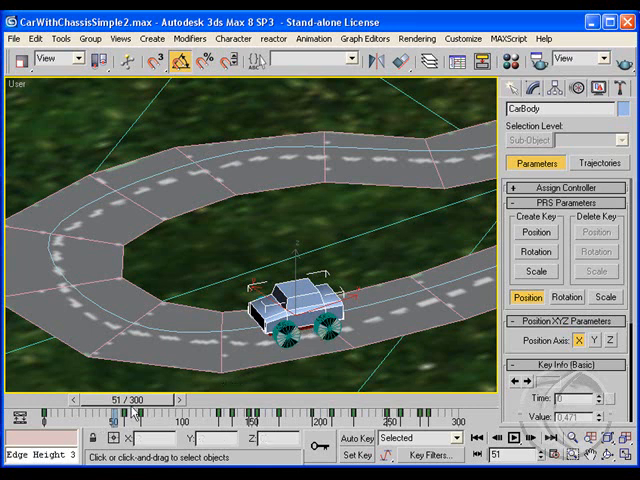
pyautogui.moveTo(135, 410); pyautogui.dragTo(180, 410)
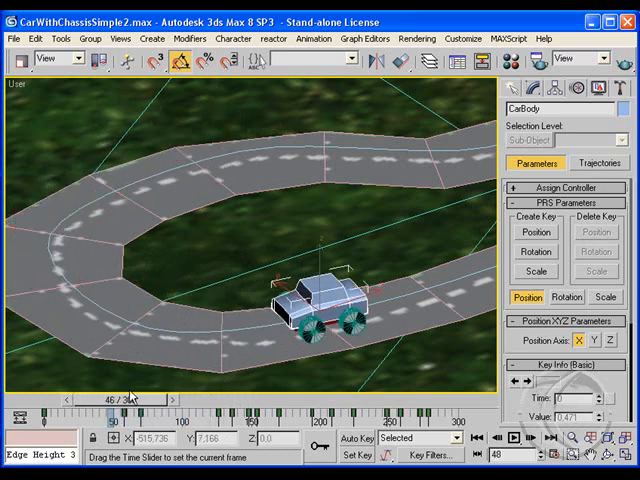
pyautogui.moveTo(130, 398); pyautogui.dragTo(200, 398)
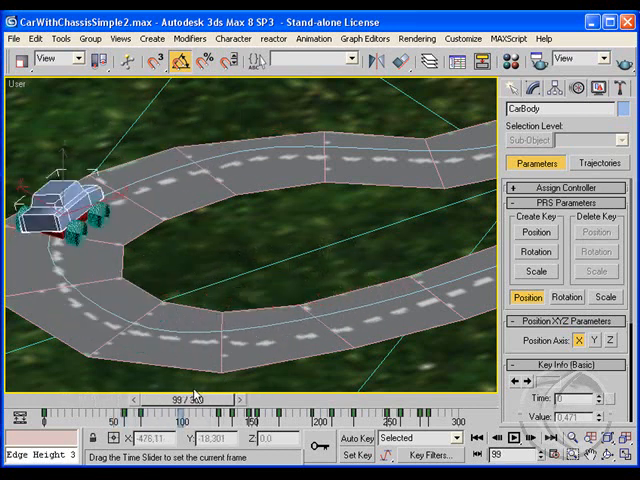
pyautogui.moveTo(185, 398); pyautogui.dragTo(258, 398)
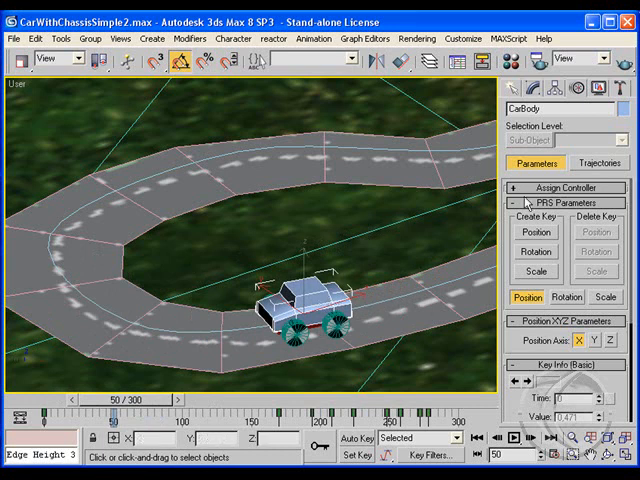
# Step: Set the reference coordinate system to the car body's local axes and check the lean
pyautogui.click(354, 438)
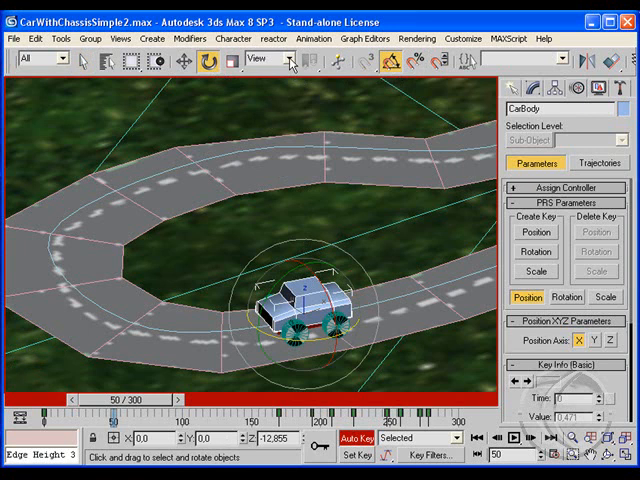
pyautogui.click(288, 62)
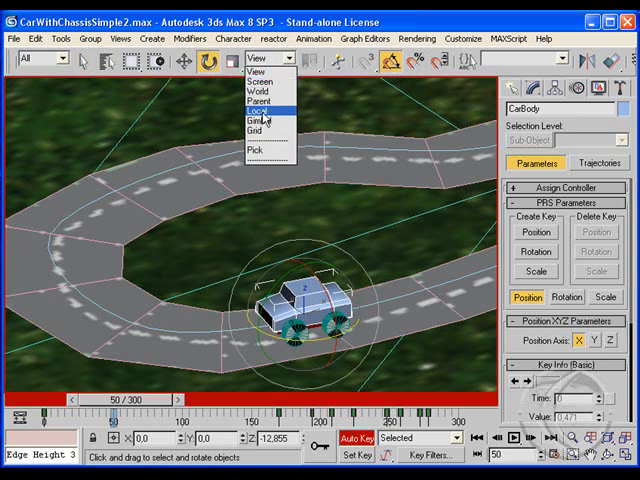
pyautogui.click(256, 105)
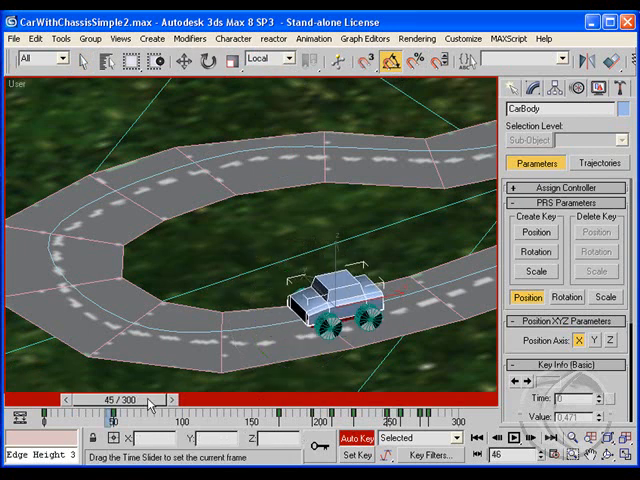
pyautogui.moveTo(150, 403); pyautogui.dragTo(135, 403)
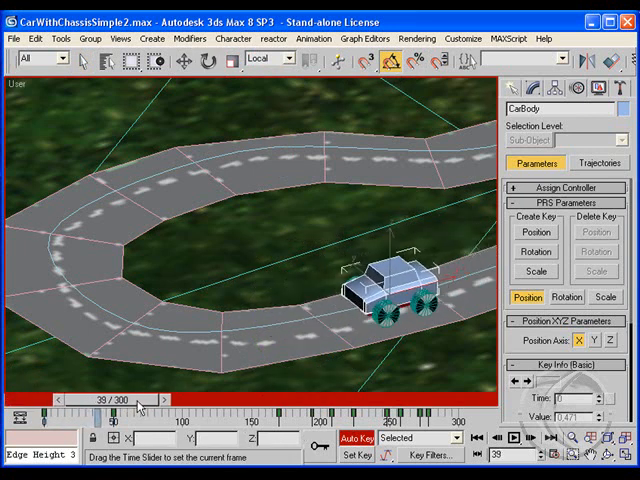
pyautogui.moveTo(135, 406); pyautogui.dragTo(165, 406)
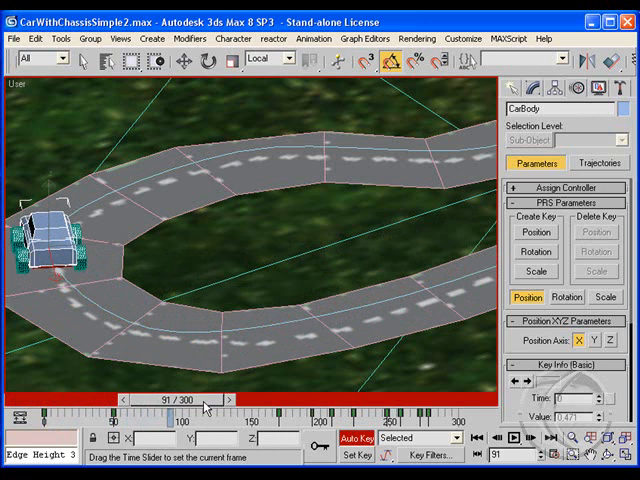
# Step: Switch to Select and Rotate and scrub through the corner to review CarBody's lean
pyautogui.click(205, 62)
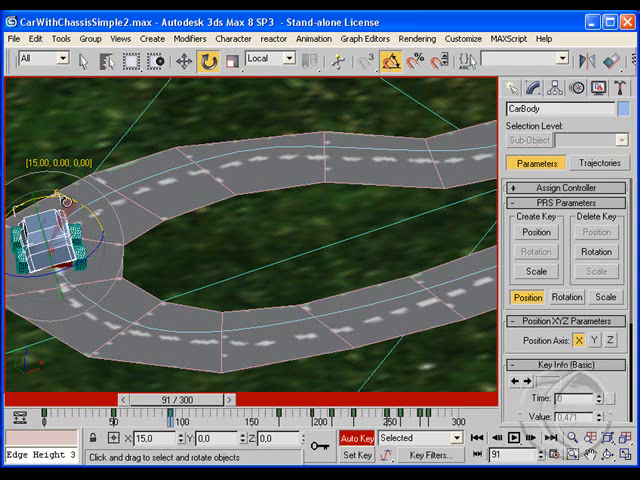
pyautogui.moveTo(180, 400); pyautogui.dragTo(165, 400)
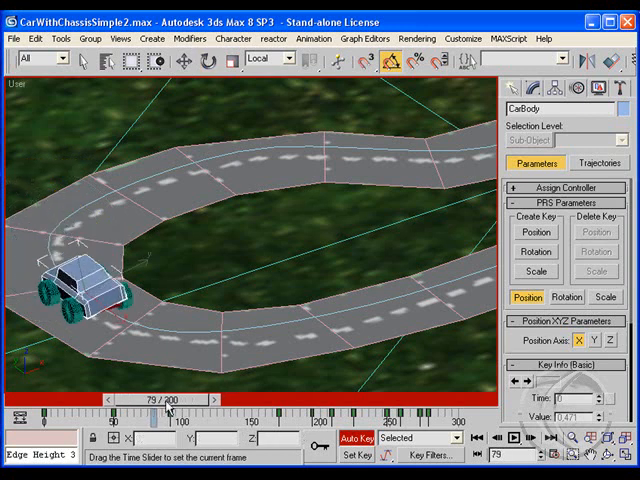
pyautogui.moveTo(167, 399); pyautogui.dragTo(110, 399)
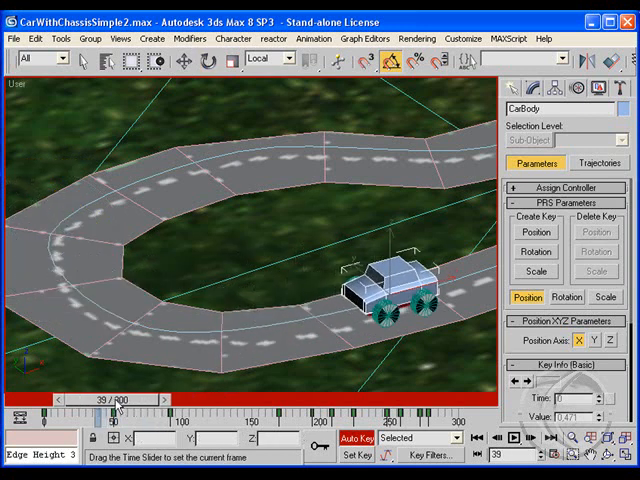
pyautogui.moveTo(117, 407); pyautogui.dragTo(175, 407)
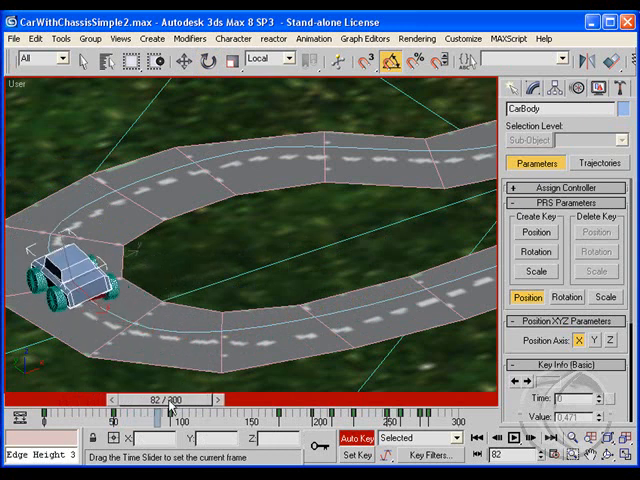
pyautogui.moveTo(170, 407); pyautogui.dragTo(150, 407)
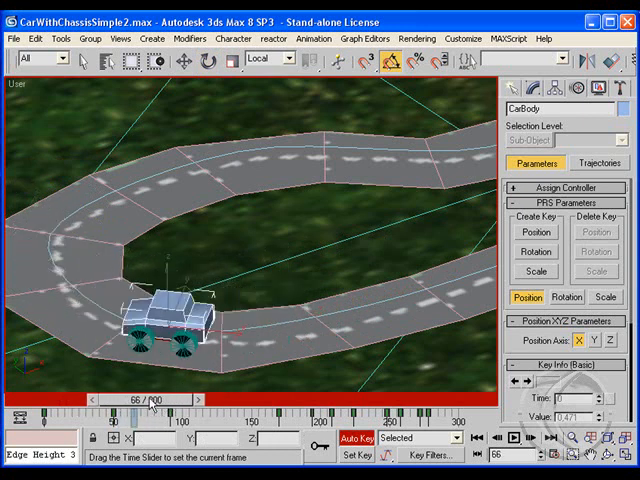
pyautogui.moveTo(150, 401); pyautogui.dragTo(130, 401)
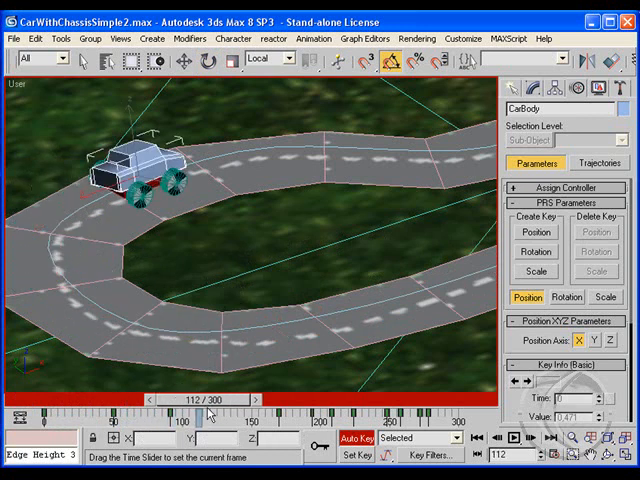
# Step: Move to frame 149 for the level lean key, then scrub back to review
pyautogui.moveTo(205, 410); pyautogui.dragTo(217, 410)
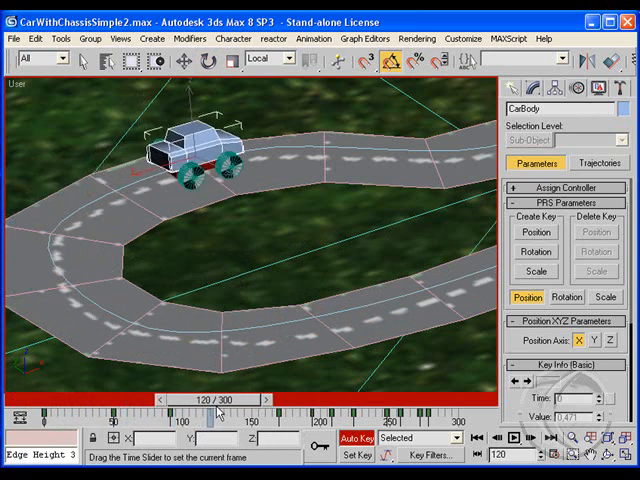
pyautogui.click(189, 63)
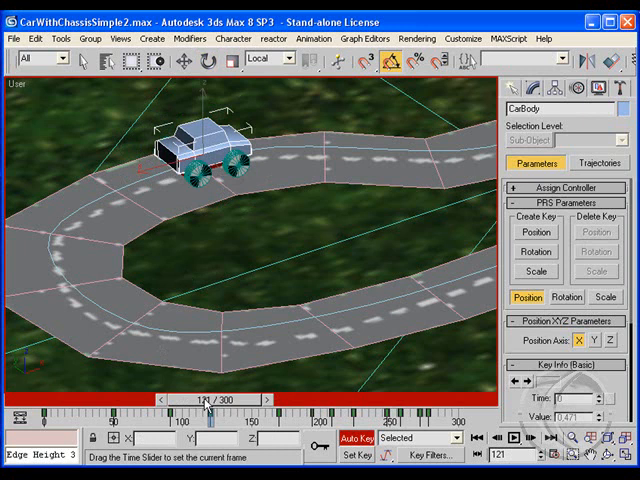
pyautogui.moveTo(205, 399); pyautogui.dragTo(240, 399)
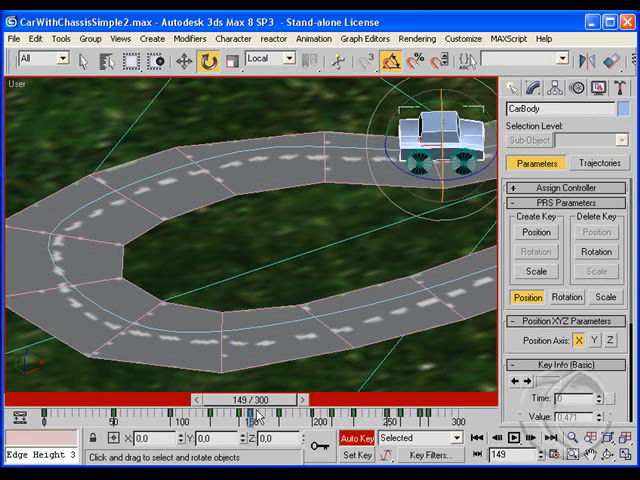
pyautogui.moveTo(255, 411); pyautogui.dragTo(170, 411)
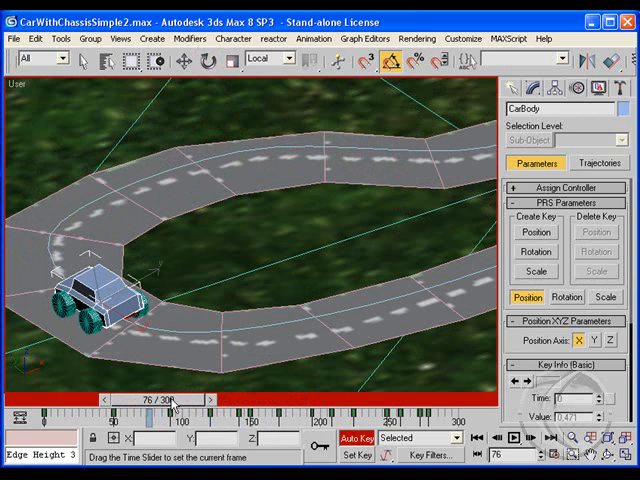
# Step: Go to frame 48 and pick the lf wheel's Y Rotation track in Assign Controller
pyautogui.moveTo(175, 398); pyautogui.dragTo(105, 398)
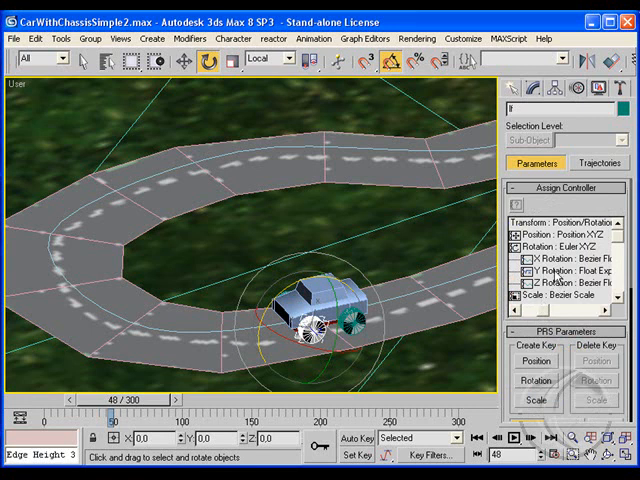
pyautogui.click(560, 271)
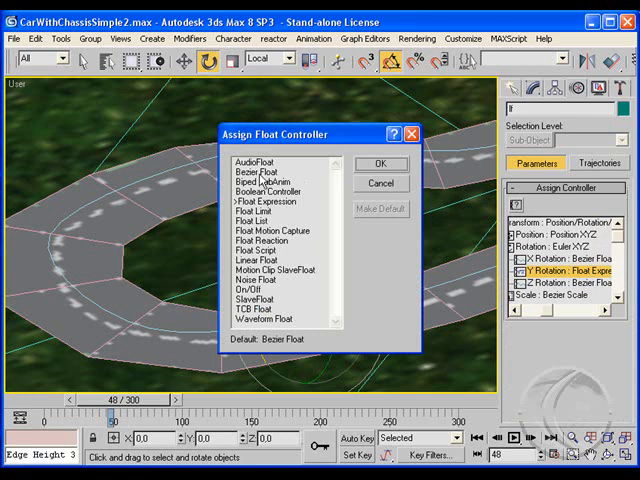
# Step: Assign a Float Expression controller to the lf wheel's Y Rotation track
pyautogui.click(375, 164)
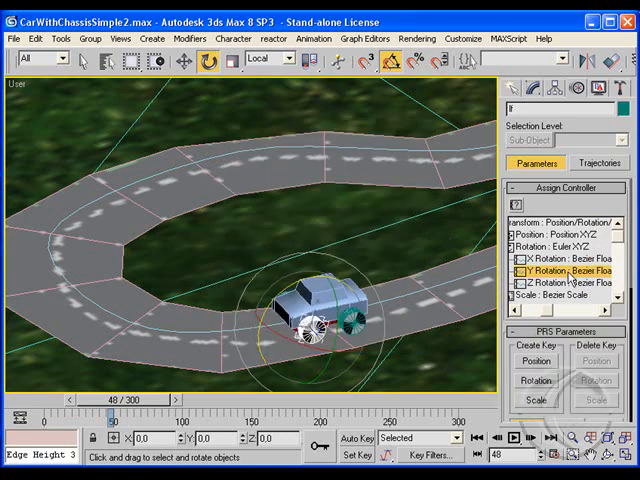
pyautogui.moveTo(78, 60)
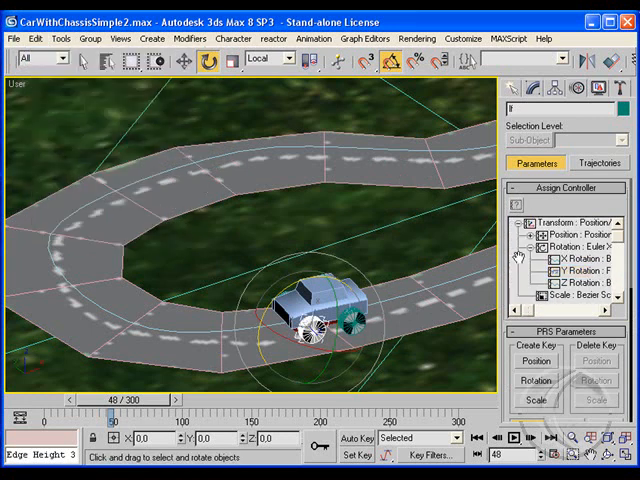
pyautogui.click(560, 271)
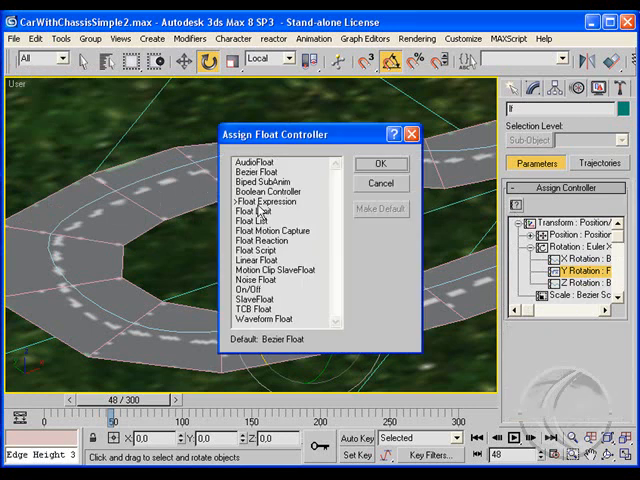
pyautogui.click(375, 163)
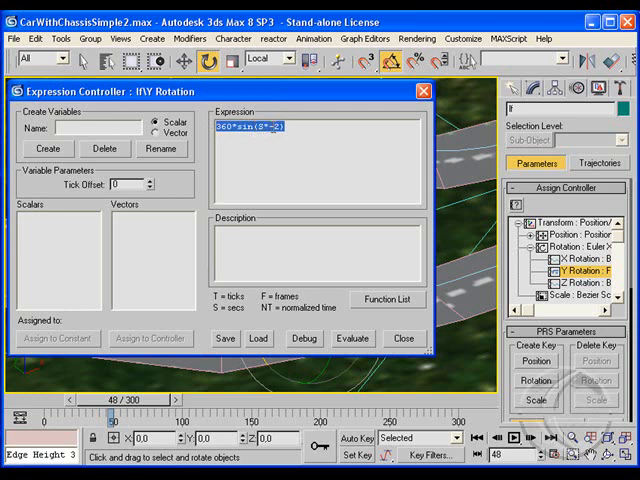
pyautogui.moveTo(378, 326)
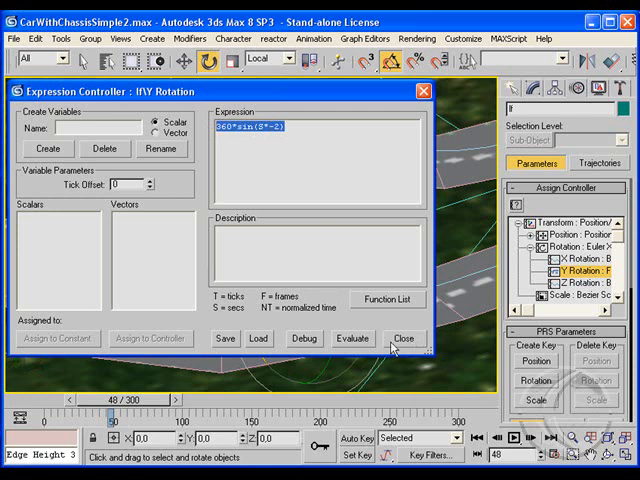
# Step: Close the Expression Controller showing 360*sin(S*2)
pyautogui.click(404, 338)
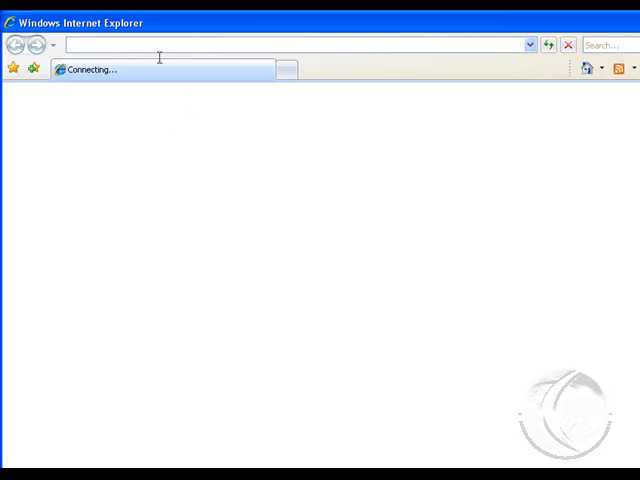
# Step: Open 3dcognition from Favorites, go to Tutorials, and scroll to the Car Animation tutorial
pyautogui.click(112, 68)
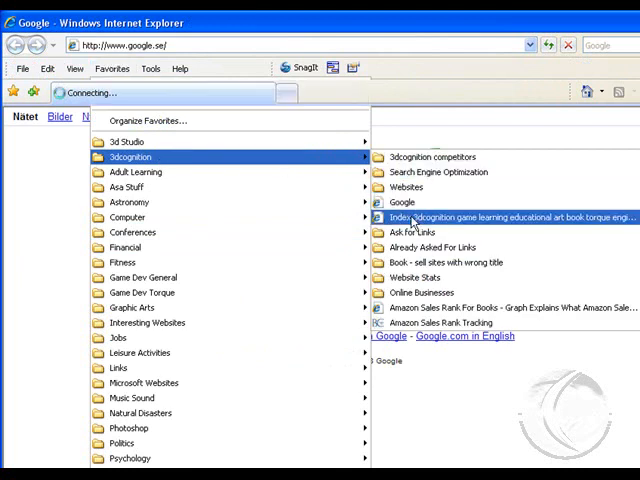
pyautogui.click(510, 217)
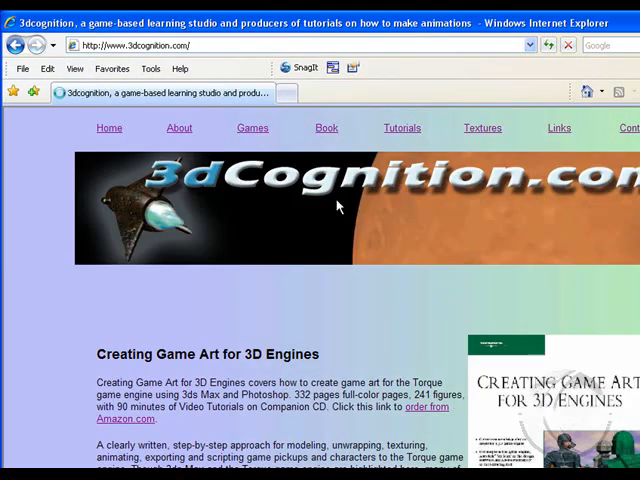
pyautogui.moveTo(401, 131)
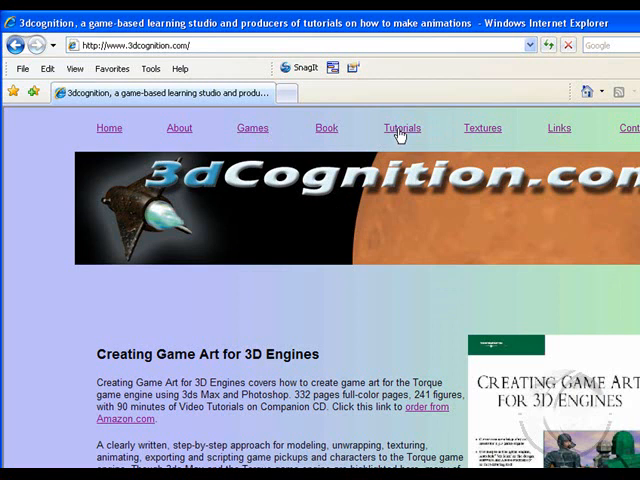
pyautogui.click(401, 128)
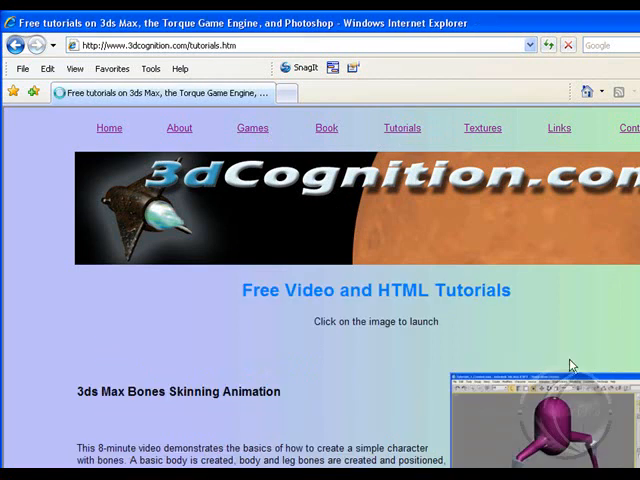
pyautogui.scroll(-3)
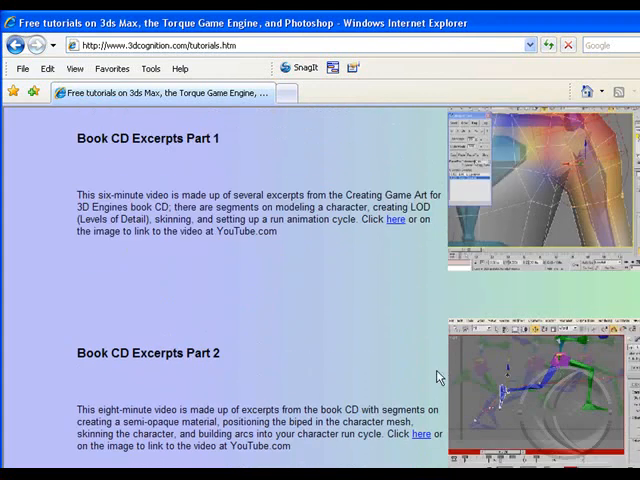
pyautogui.scroll(-3)
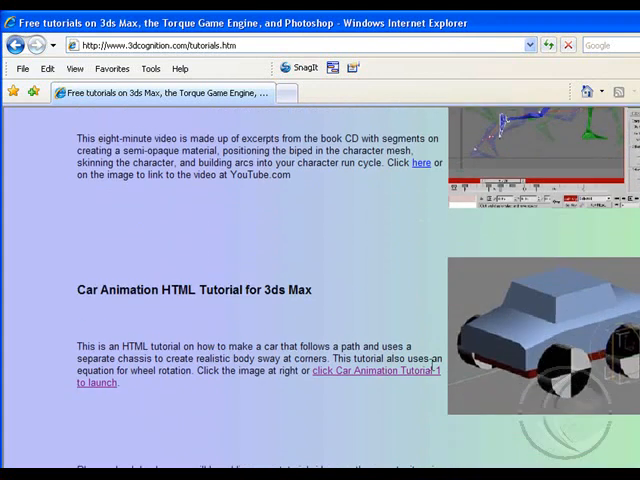